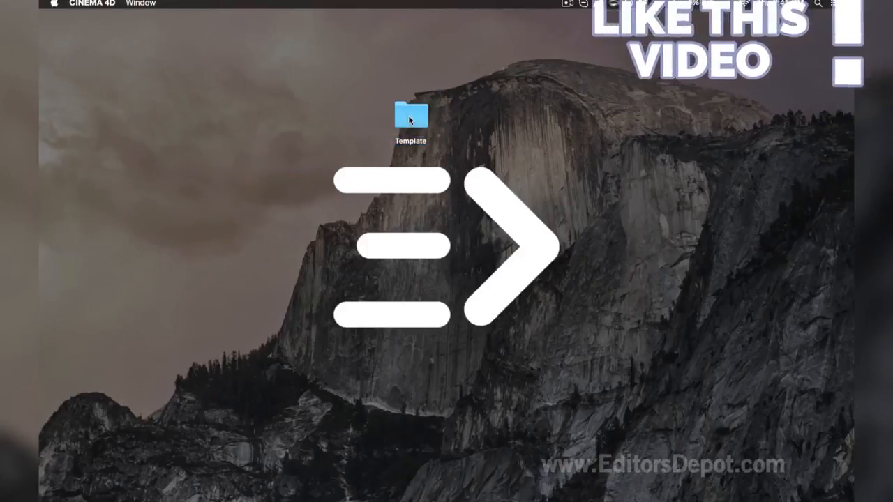
Step: Open the Template folder on the desktop to reach the Cinema 4D template project
double_click(410, 114)
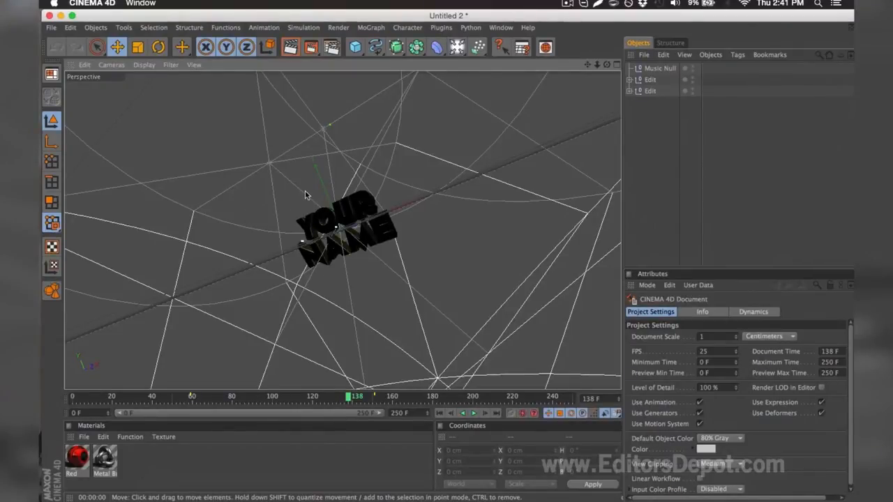
mouse_move(338, 235)
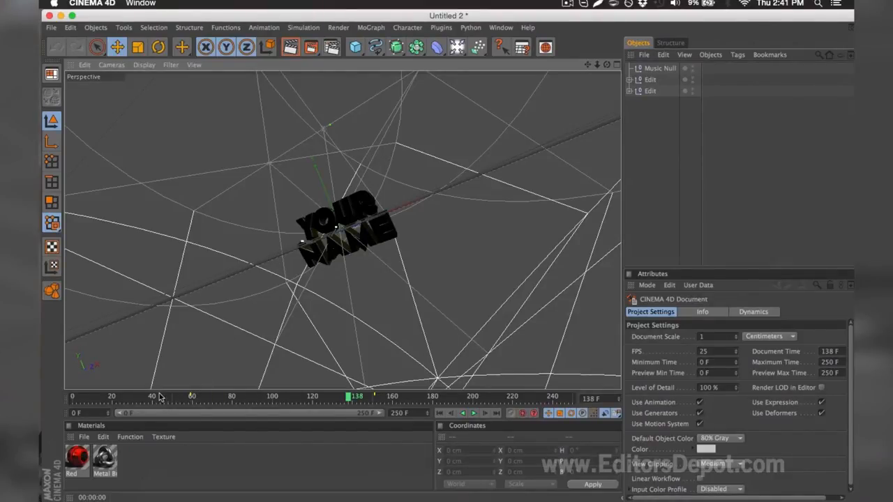
mouse_move(90, 397)
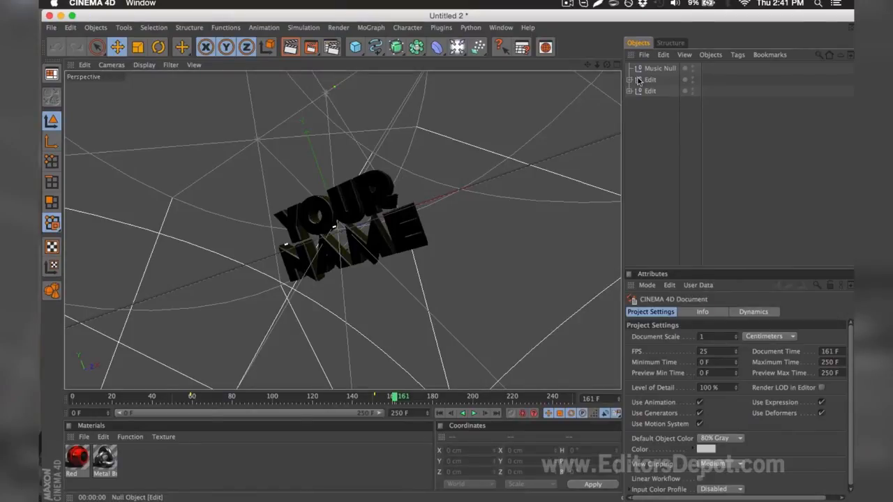
Step: Change the top-line MoText objects from YOUR to EDITORS
left_click(631, 78)
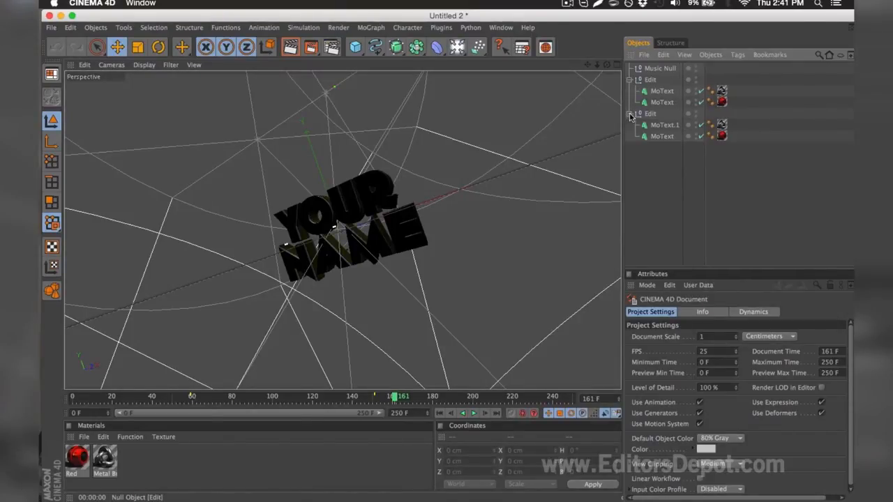
left_click(664, 125)
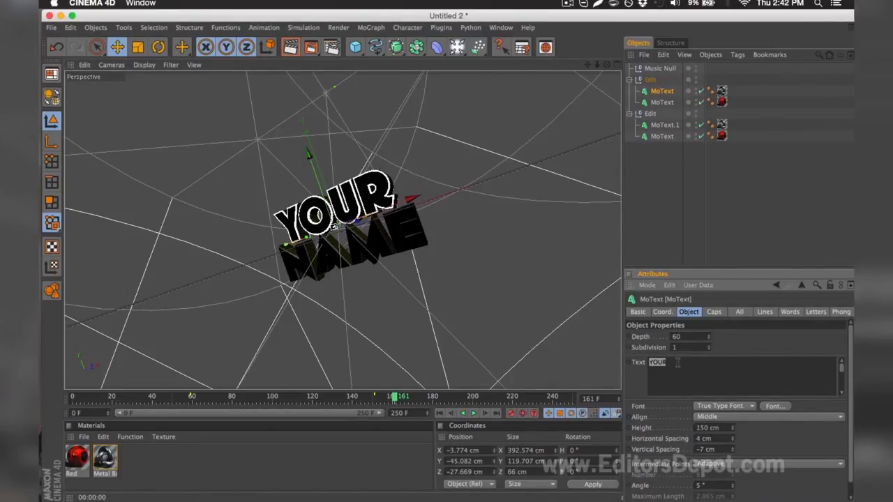
type("EDITORS")
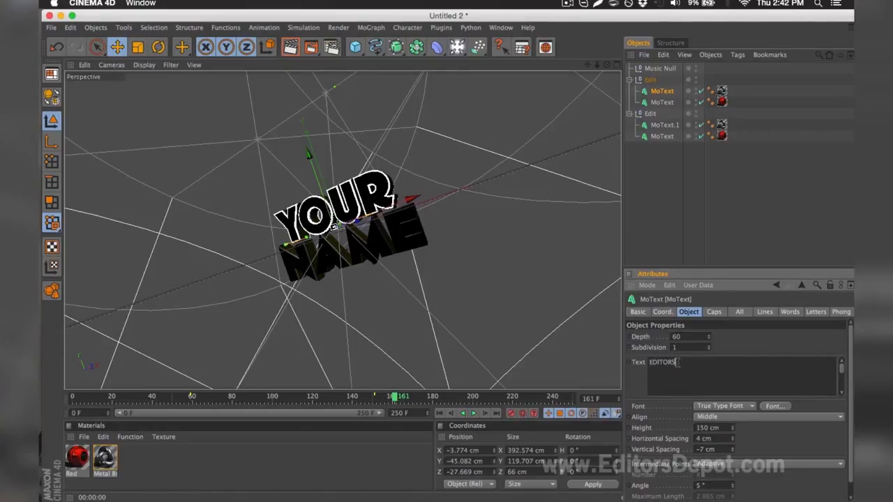
left_click(661, 101)
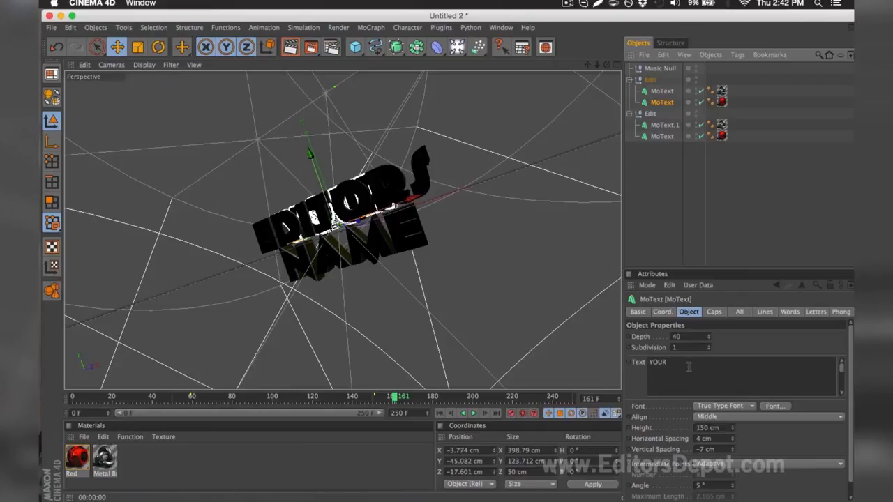
type("ED")
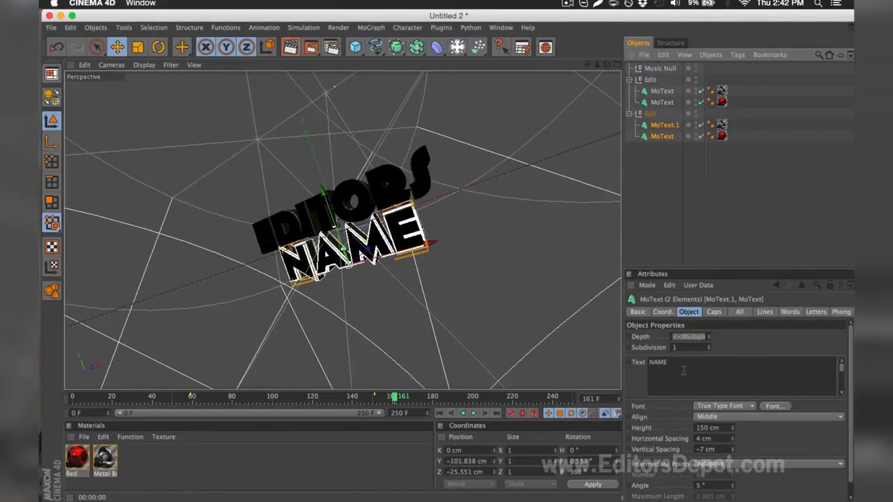
Step: Replace the word NAME with DEPOT and review the Red material settings
triple_click(659, 362)
type("DEPOT")
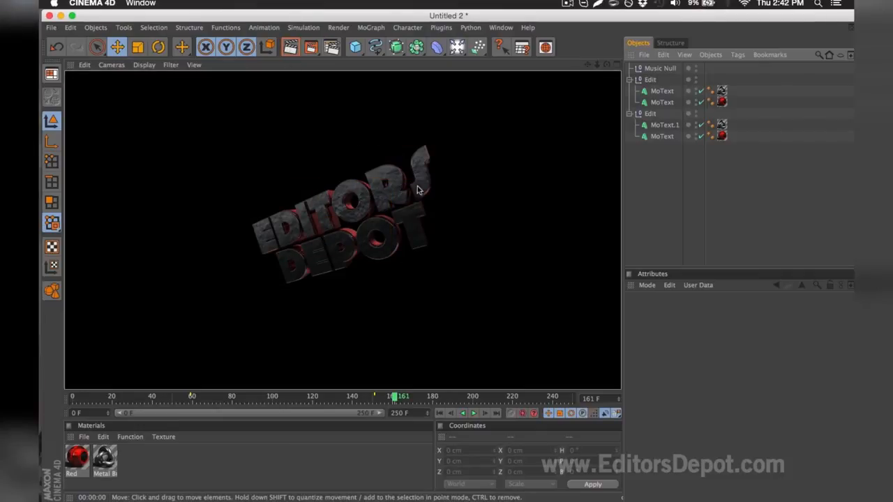
mouse_move(421, 138)
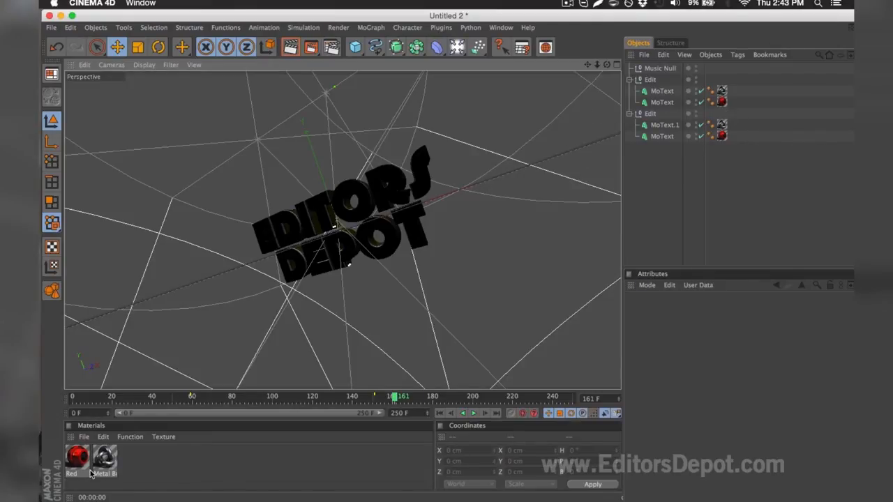
double_click(77, 458)
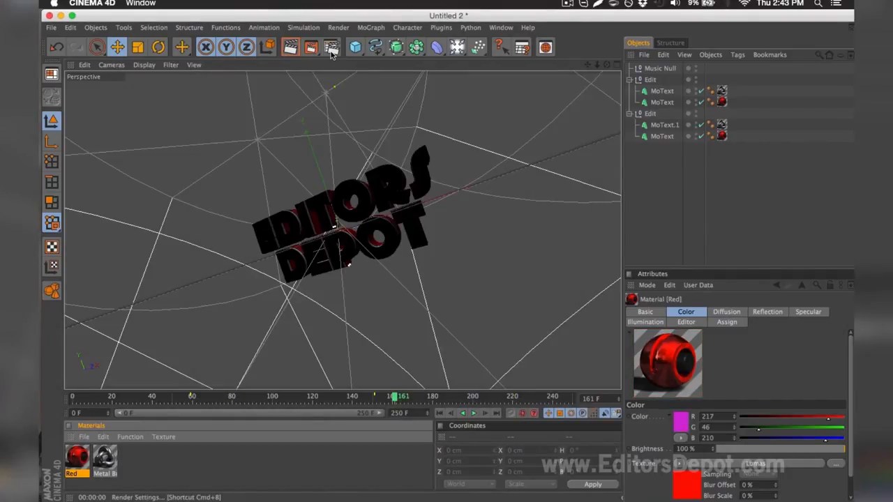
left_click(332, 47)
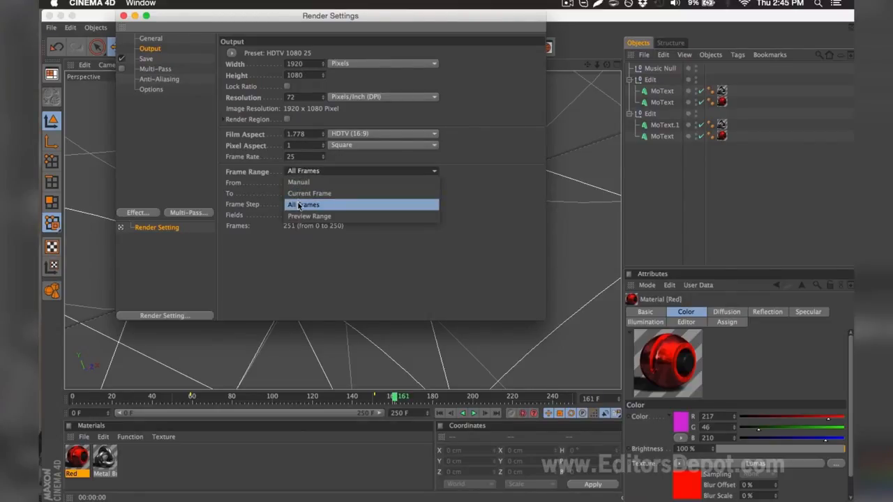
Step: Set render output to all frames as PNG with alpha into the TEMPLATE RENDER folder and start rendering
left_click(304, 204)
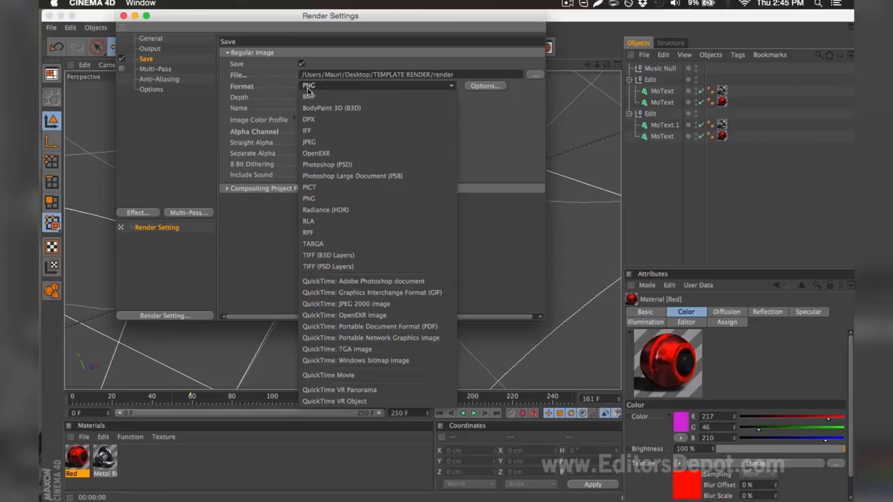
left_click(308, 198)
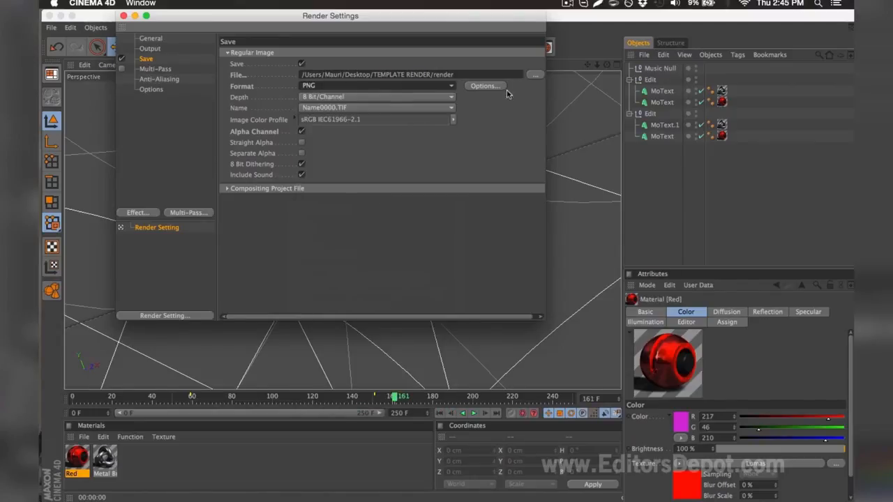
left_click(536, 75)
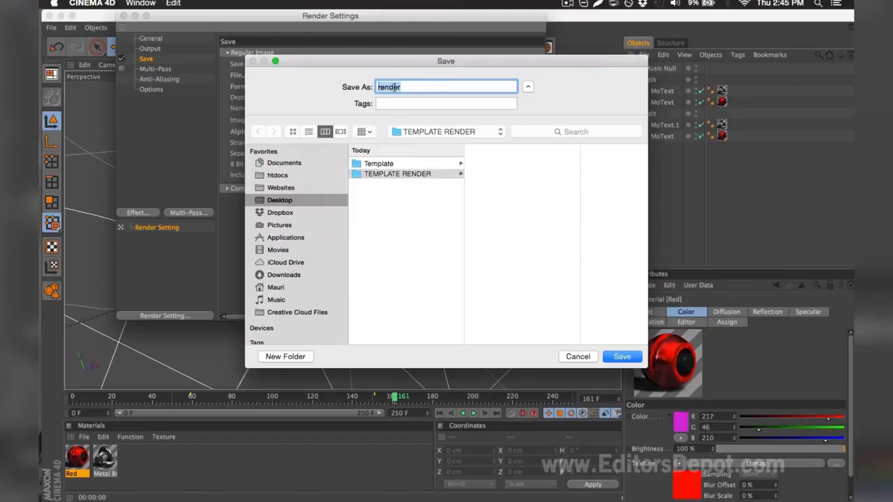
left_click(621, 358)
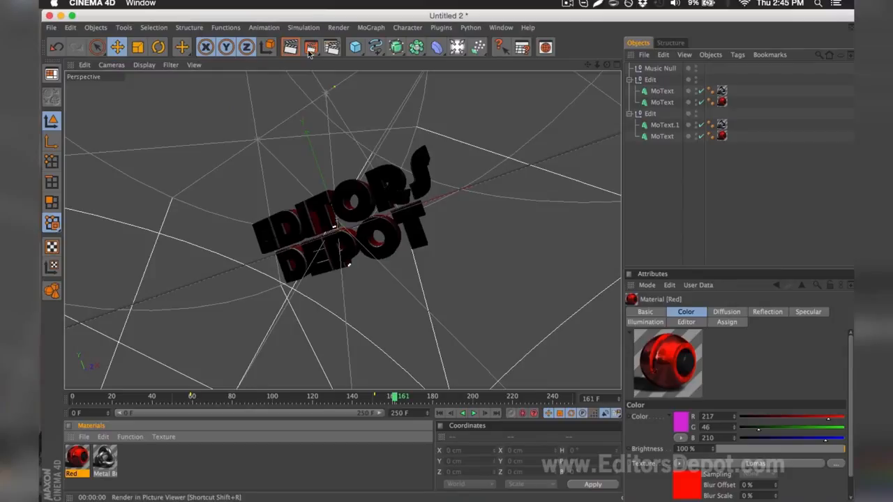
left_click(311, 47)
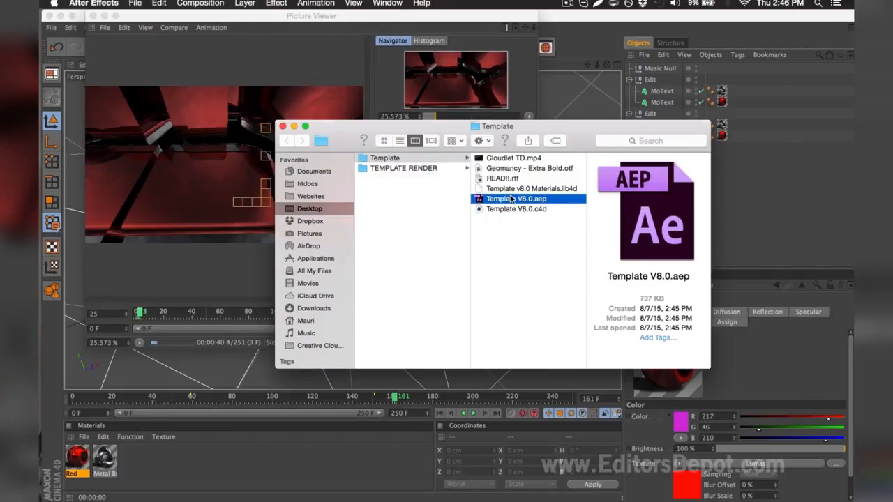
Step: Open Template V8.0.aep in After Effects, accept the conversion and missing-files alerts, and load its composition
double_click(517, 198)
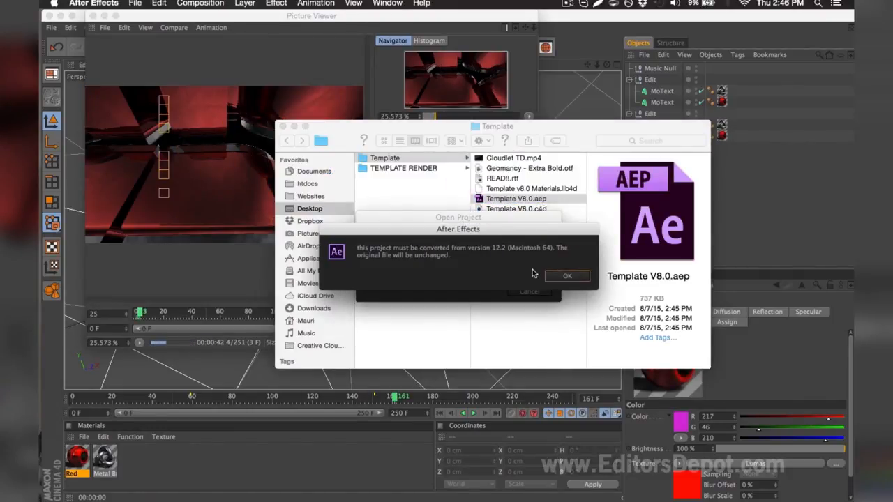
left_click(566, 276)
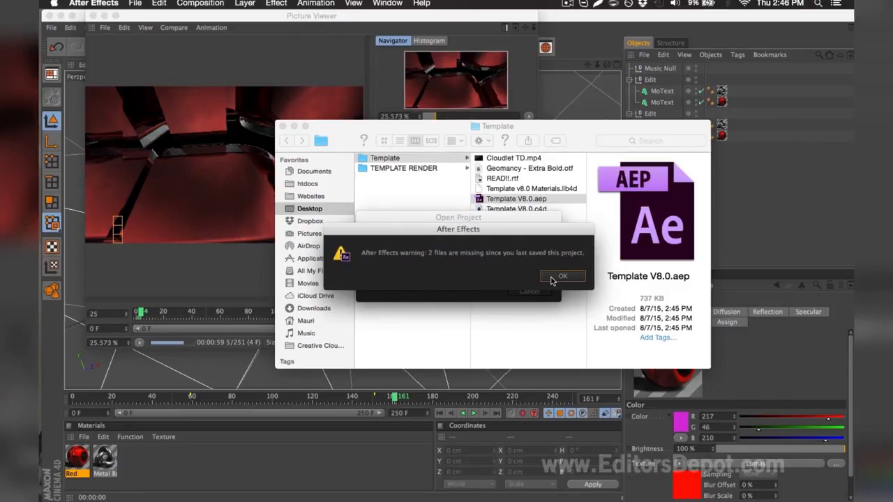
left_click(562, 277)
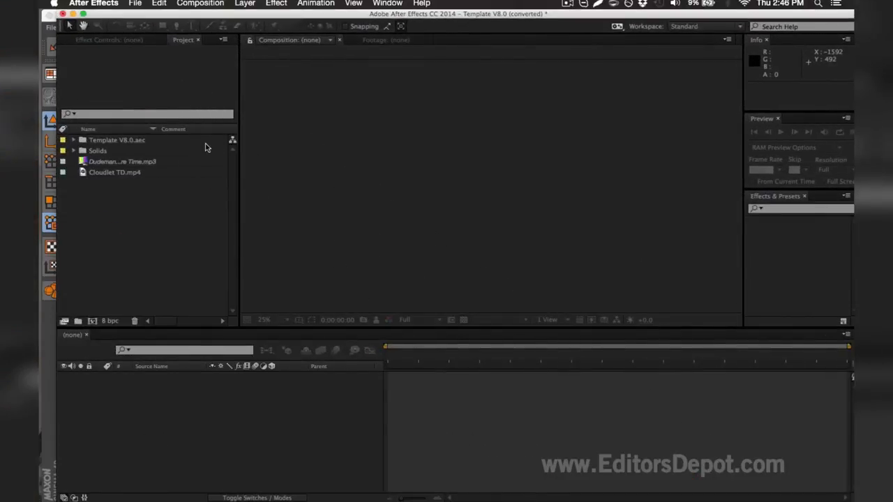
double_click(117, 140)
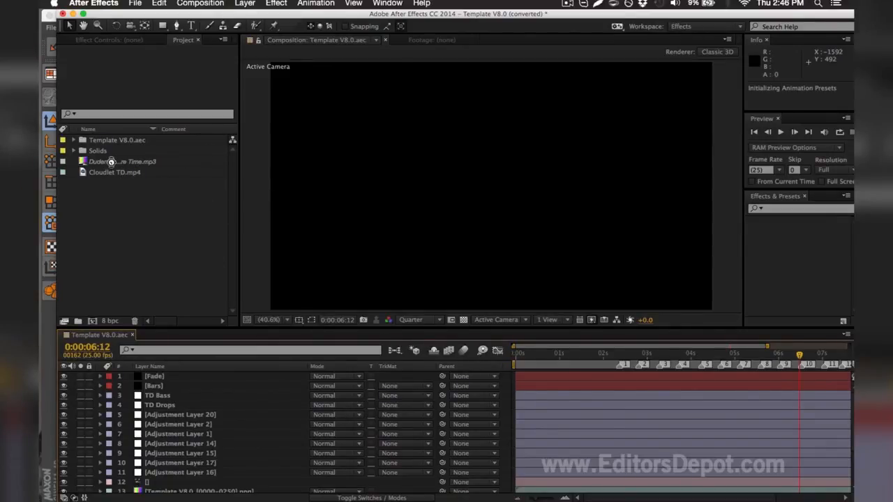
left_click(122, 162)
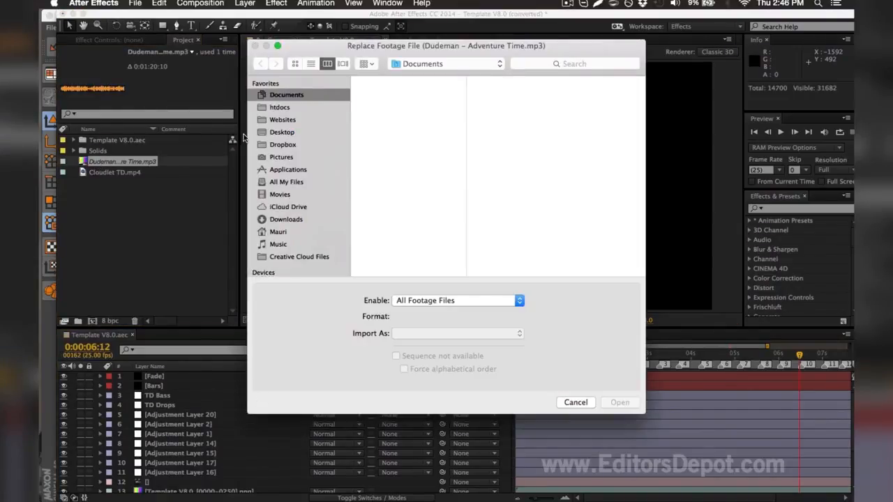
Step: Browse Desktop > Template in the Replace Footage dialog, then cancel so the Dudeman soundtrack stays
left_click(282, 131)
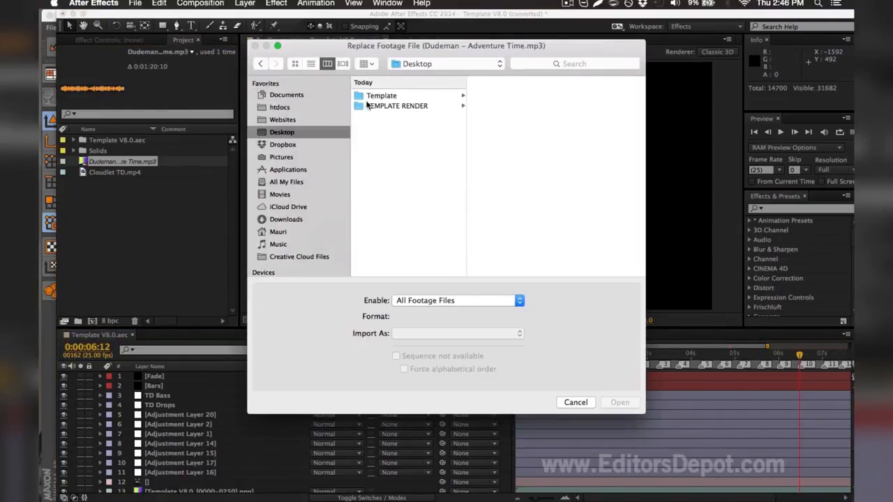
left_click(381, 95)
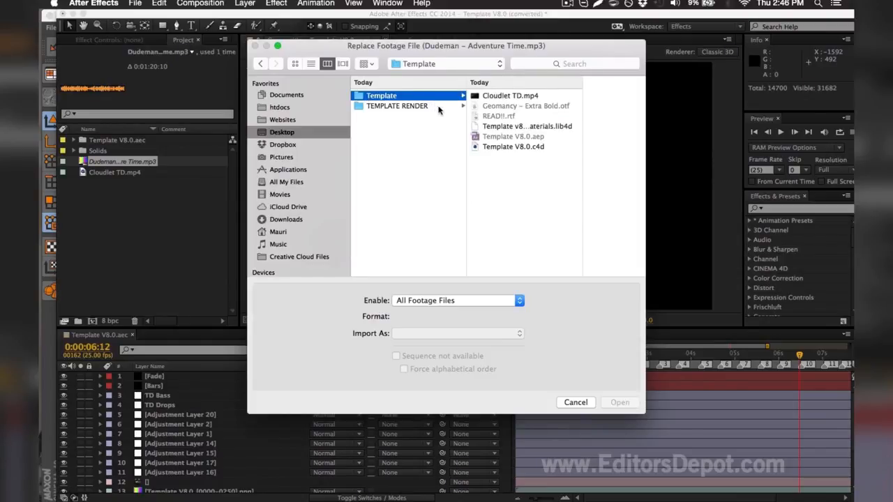
mouse_move(482, 104)
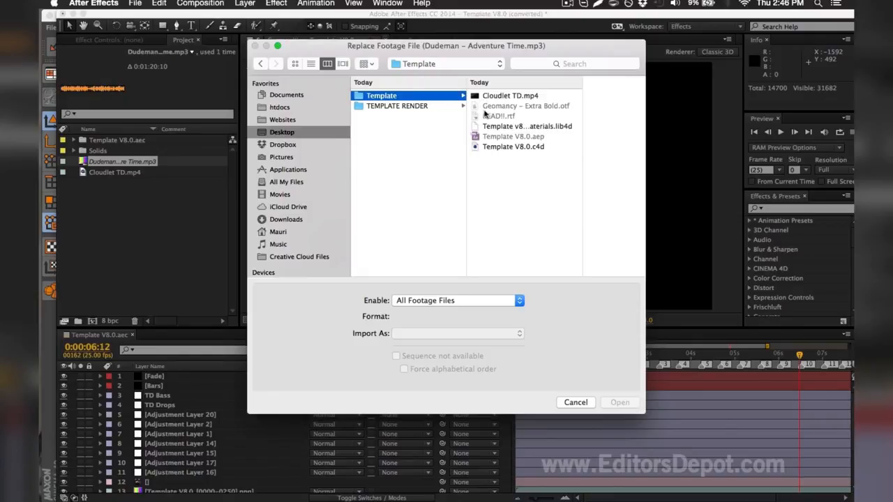
mouse_move(469, 130)
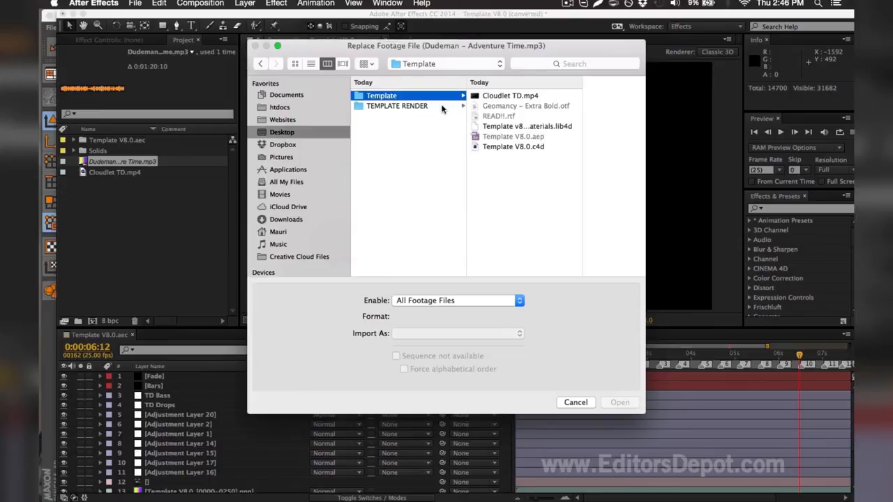
mouse_move(444, 110)
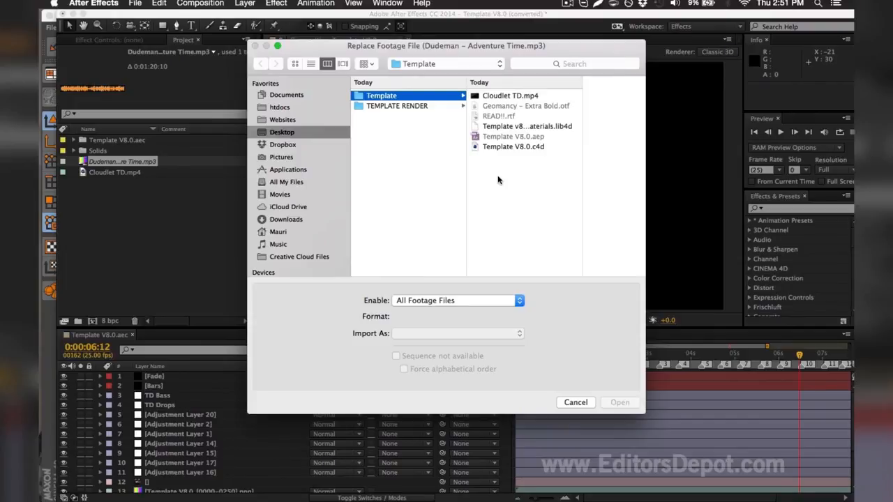
left_click(575, 402)
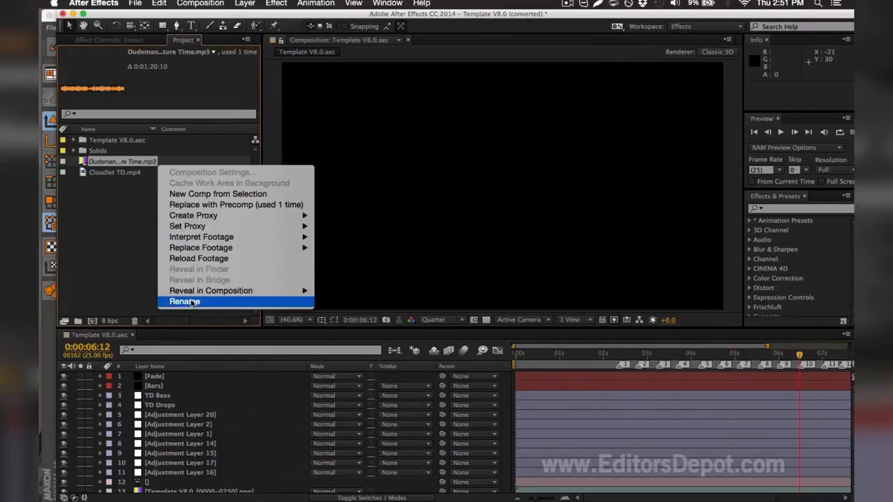
left_click(184, 302)
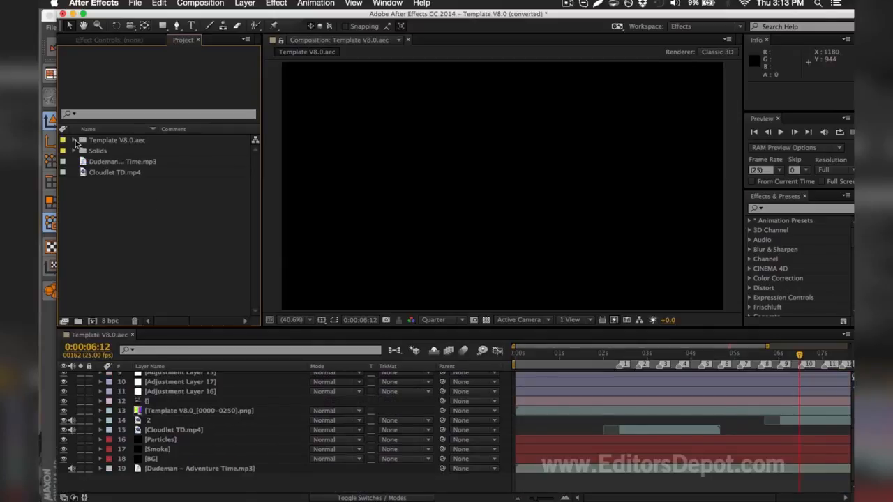
Step: Select the placeholder PNG sequence footage inside the Template V8.0.aec folder for replacement
left_click(123, 162)
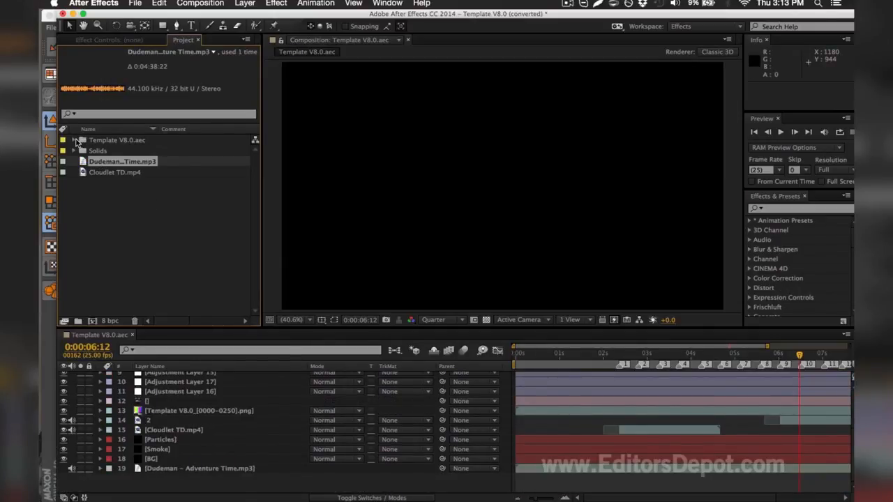
left_click(74, 140)
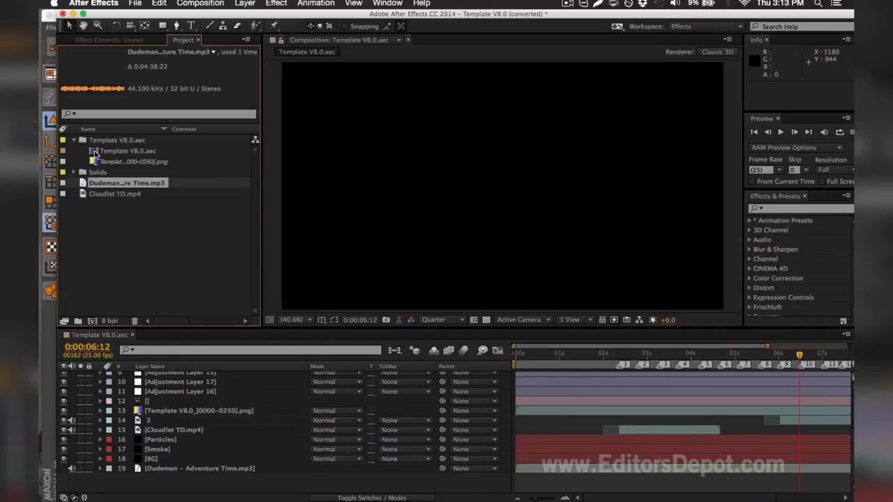
left_click(128, 162)
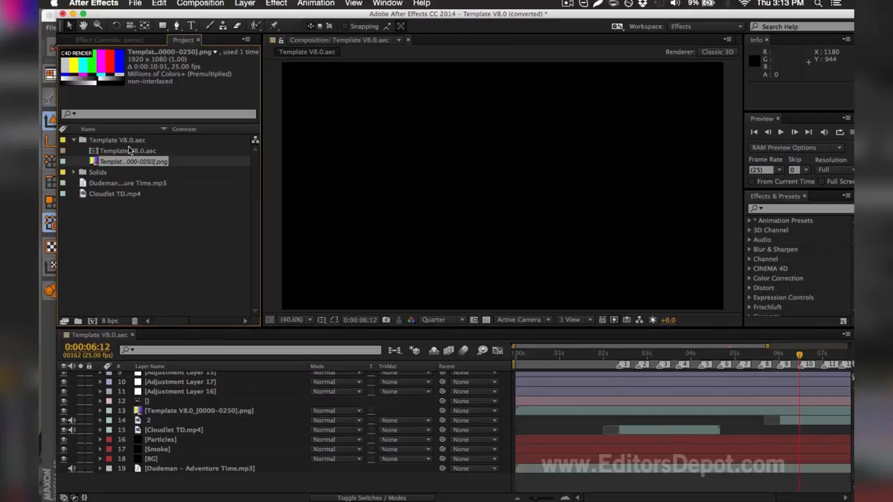
mouse_move(119, 155)
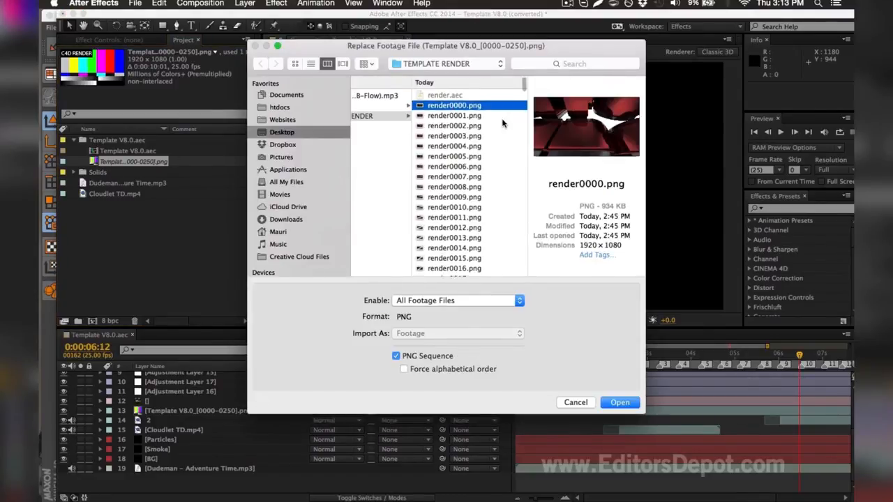
scroll("down", 3)
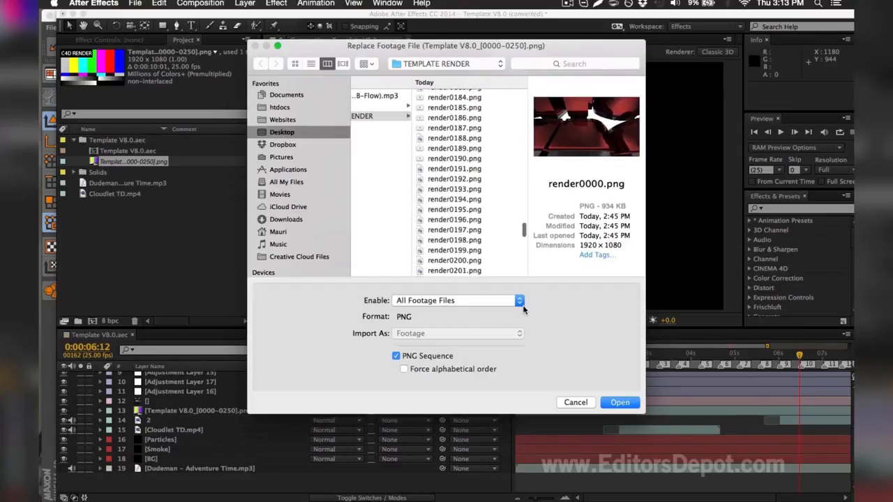
scroll("down", 3)
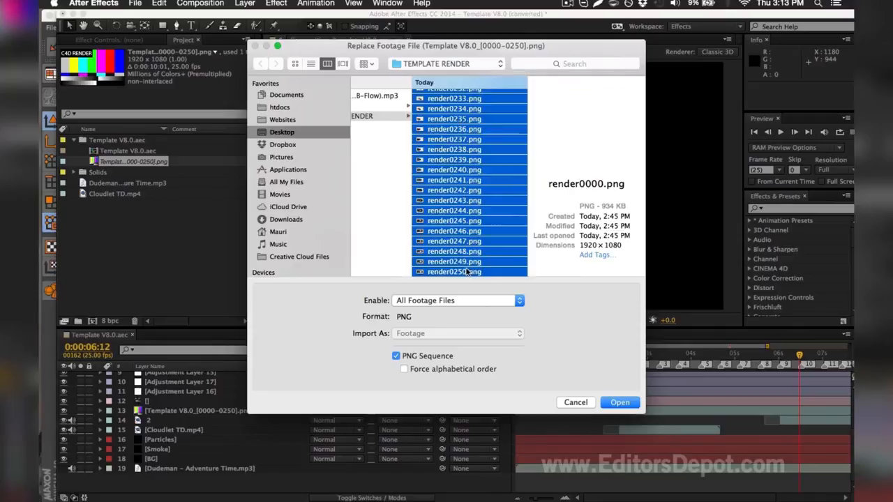
Step: Replace it with the render0000–0250 frames from TEMPLATE RENDER imported as one PNG sequence
left_click(397, 356)
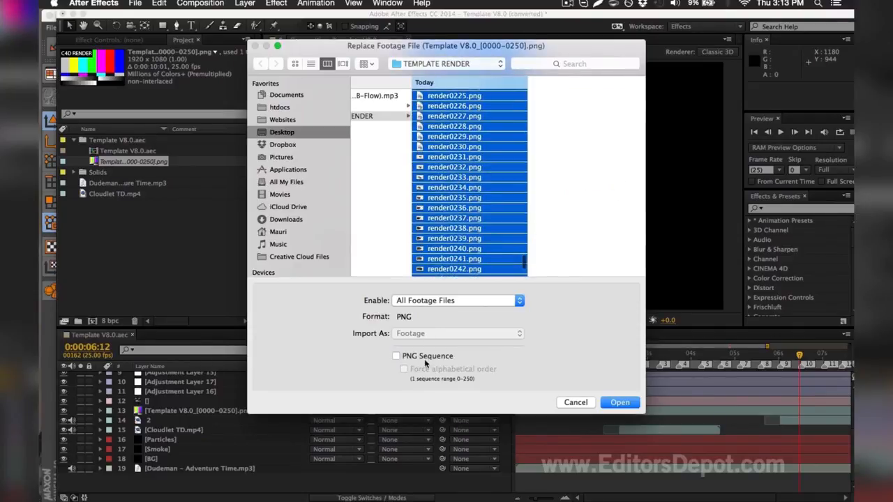
left_click(396, 356)
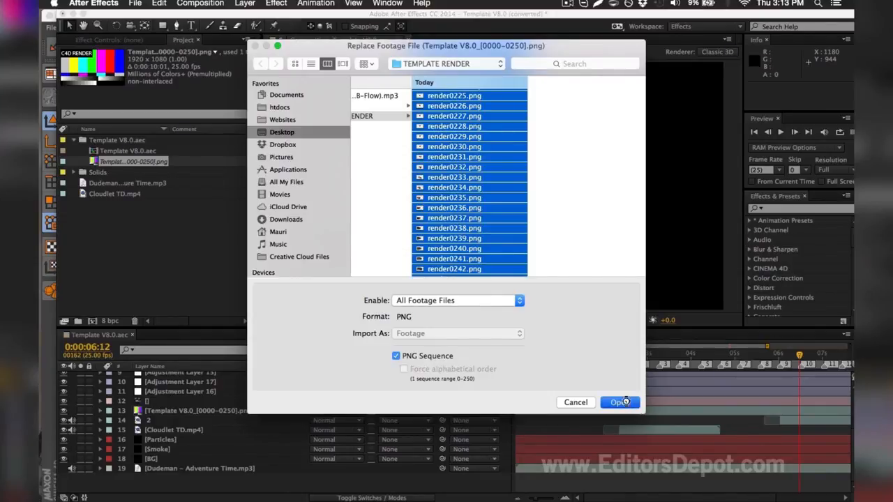
left_click(618, 402)
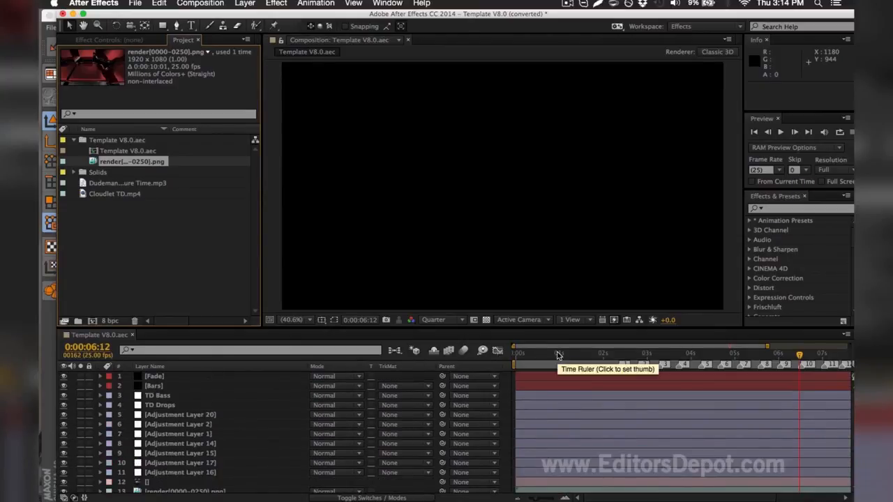
Step: Preview the EDITORS DEPOT intro at several frames and head to the Composition menu for Media Encoder export
left_click(566, 355)
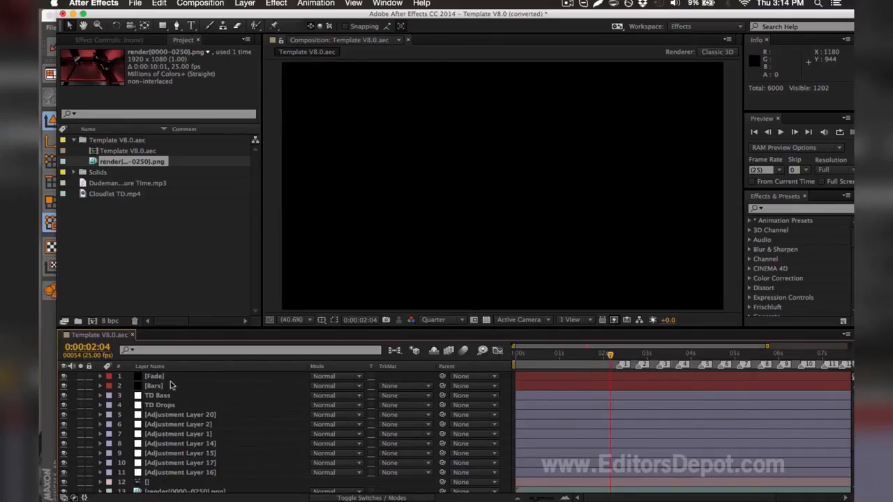
mouse_move(290, 407)
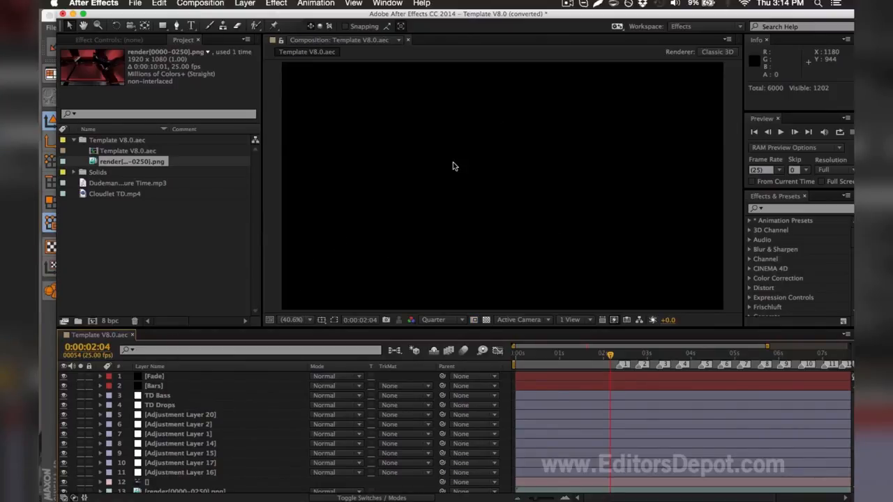
left_click(157, 396)
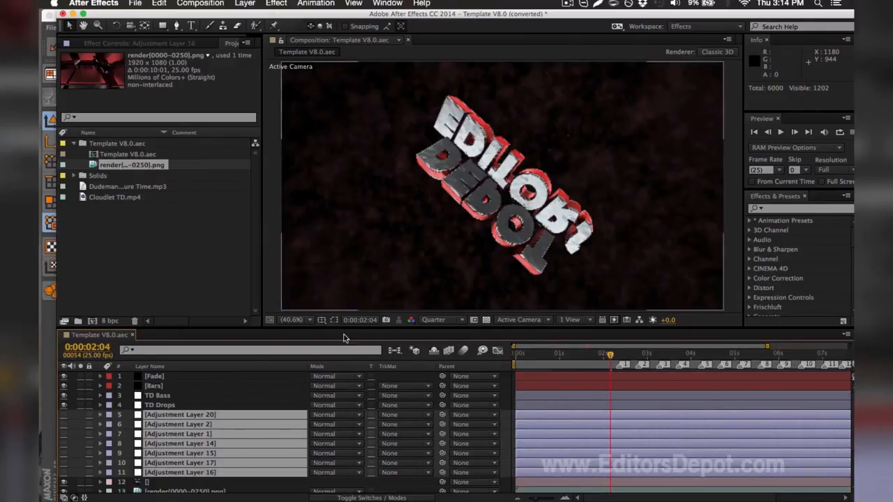
mouse_move(202, 340)
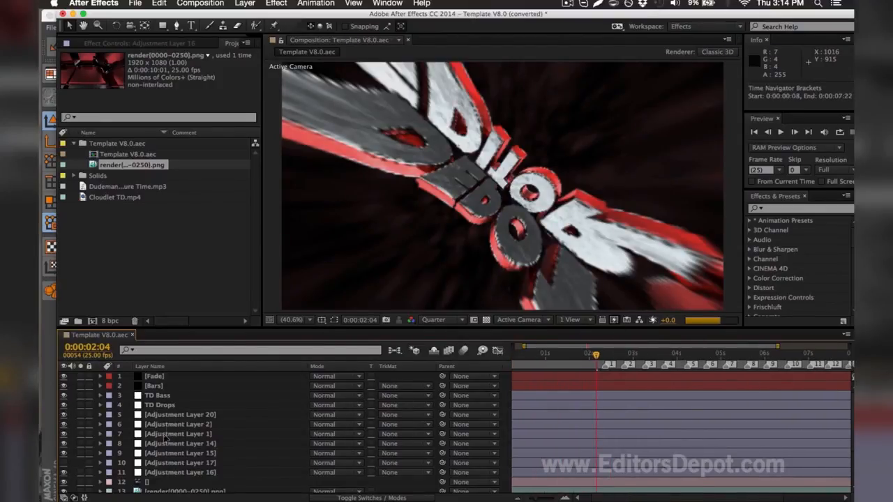
left_click(181, 463)
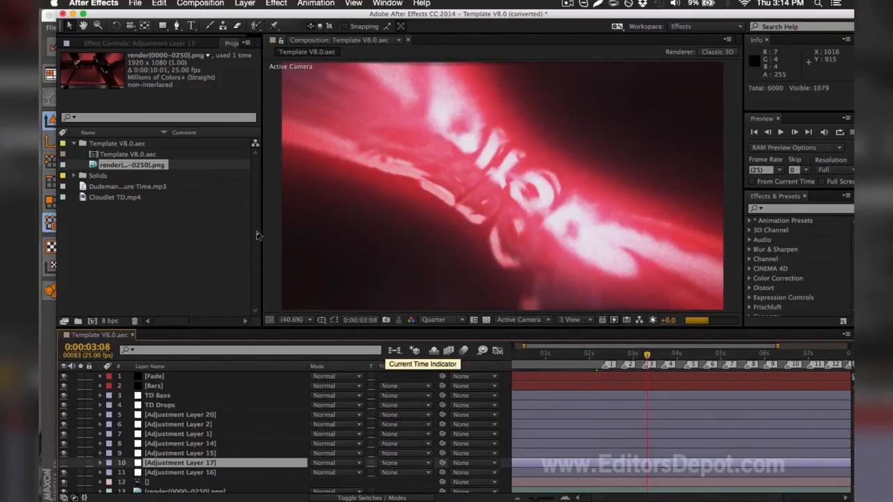
left_click(201, 3)
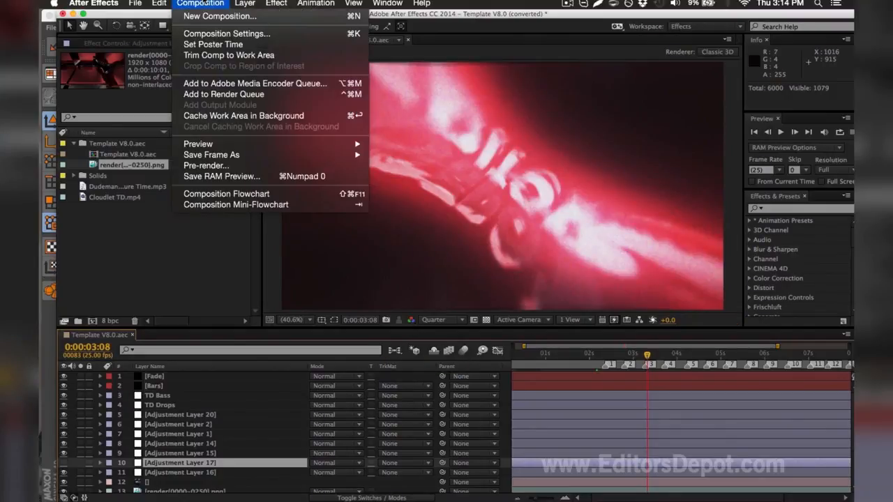
mouse_move(254, 83)
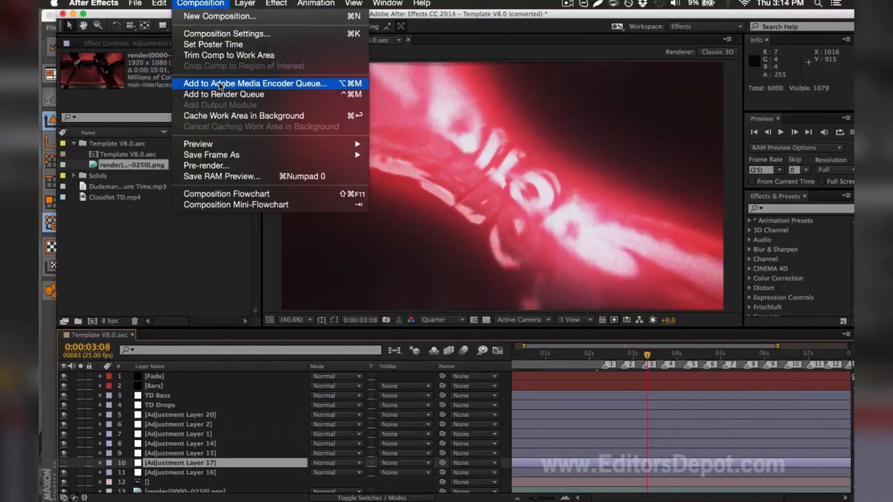